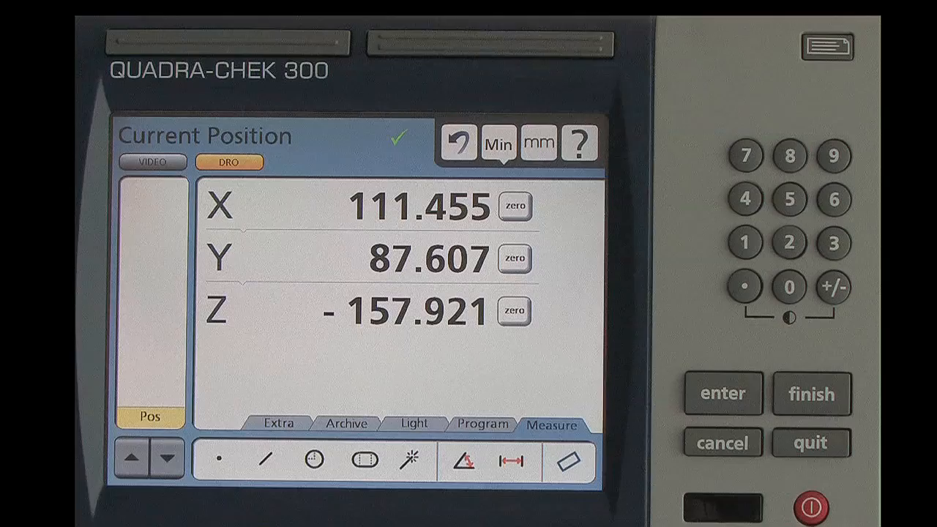
# Switch the display to the live video image with crosshair style choices shown
pyautogui.click(151, 162)
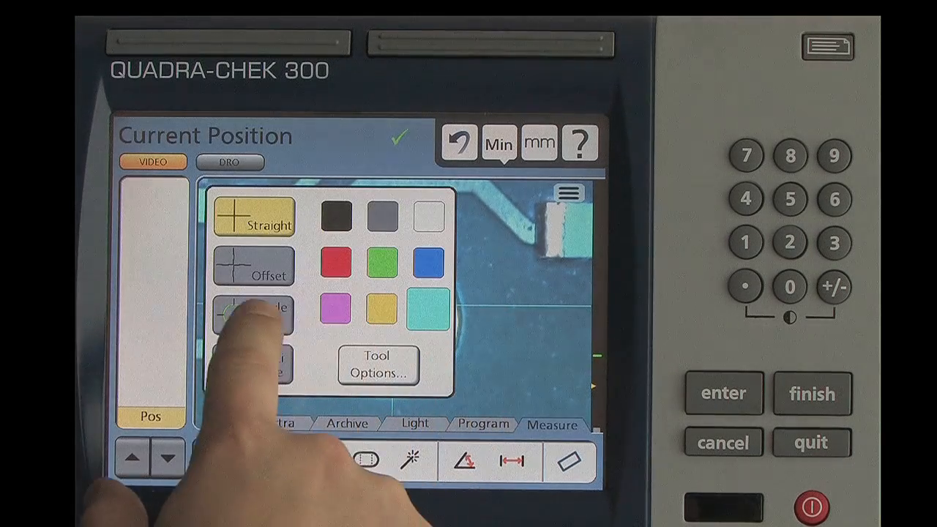
# Select the circle-style crosshair and start a three-point circle probe on the pad
pyautogui.click(253, 311)
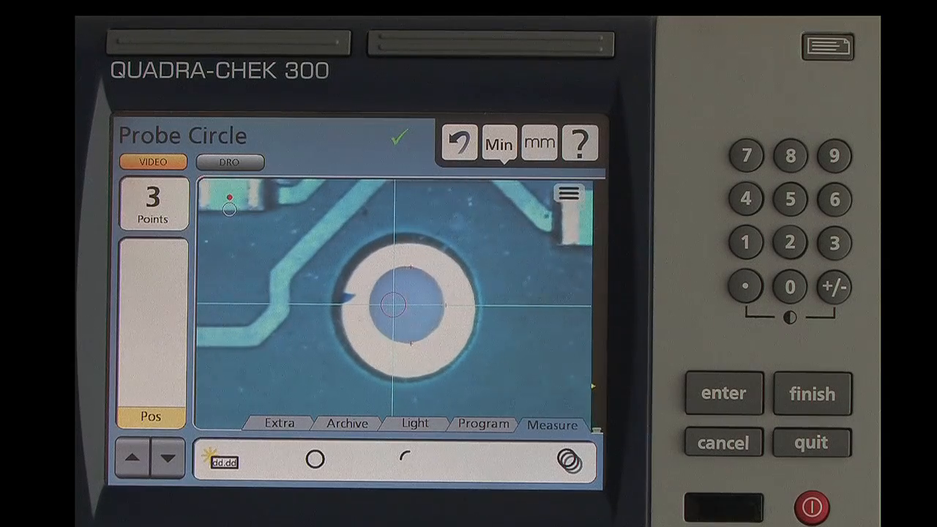
# Capture additional edge points on the pad and finish, saving Circle 14
pyautogui.click(811, 393)
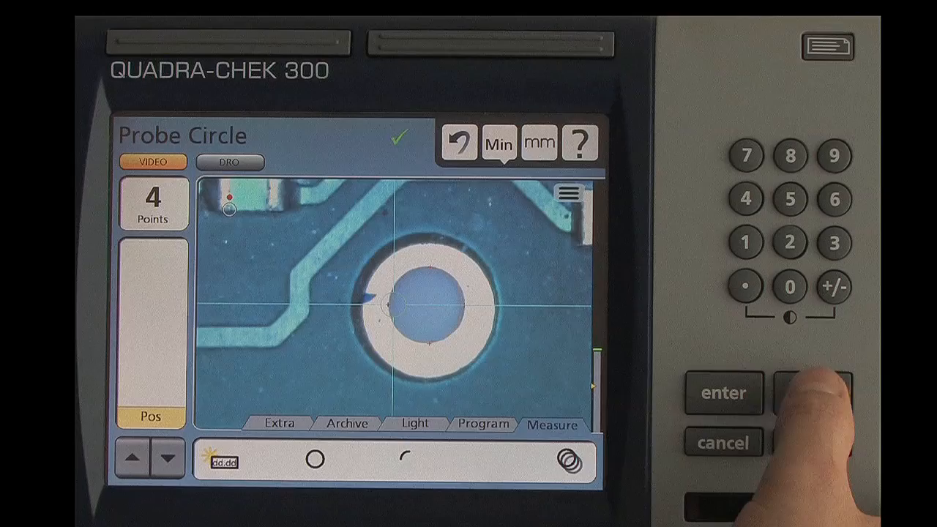
pyautogui.click(812, 393)
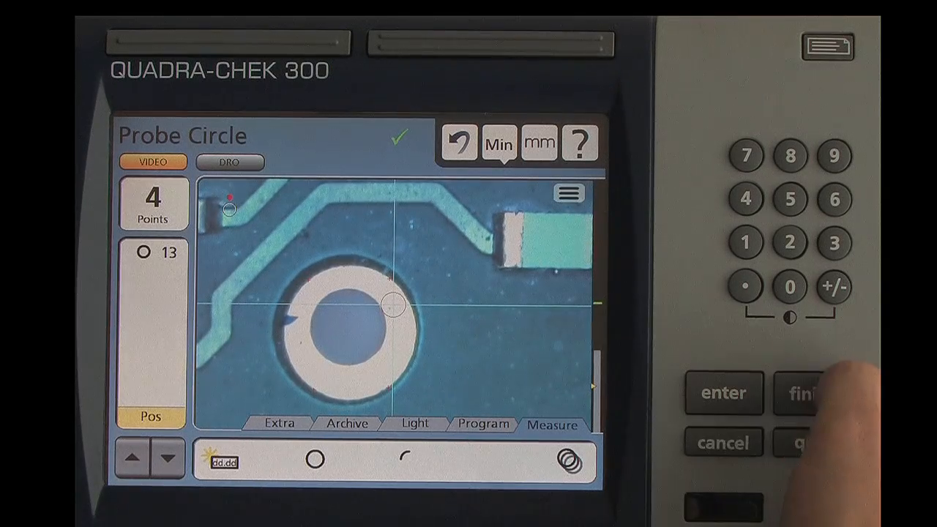
pyautogui.click(811, 394)
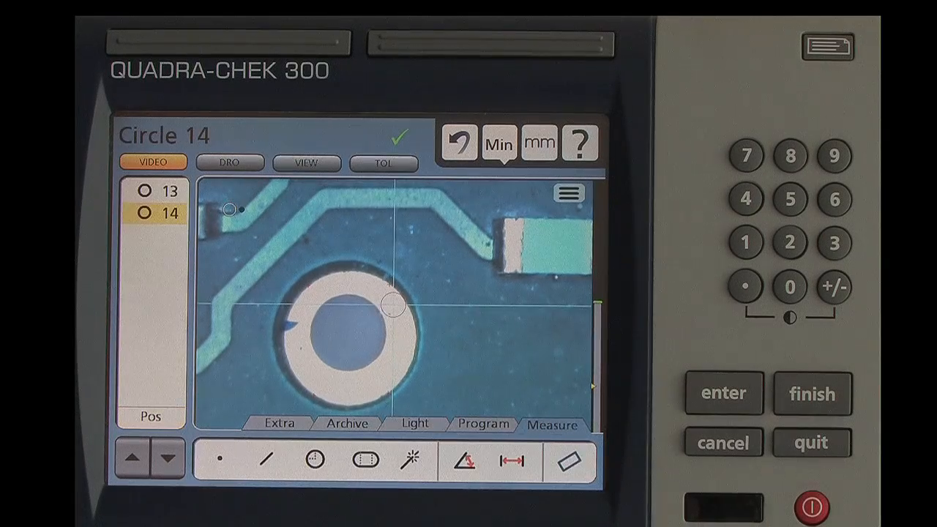